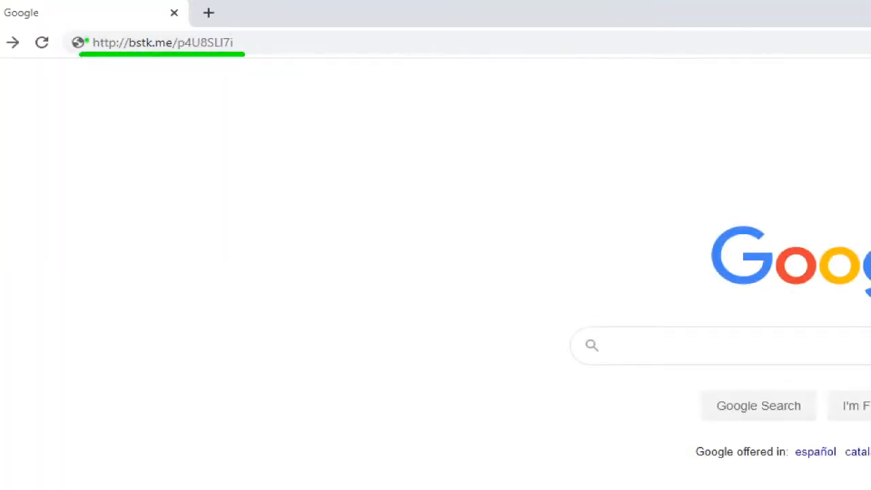
Open the bstk.me short link to the BlueStacks Idle Heroes download page and scroll to top.
{"action": "left_click", "coordinate": [156, 21]}
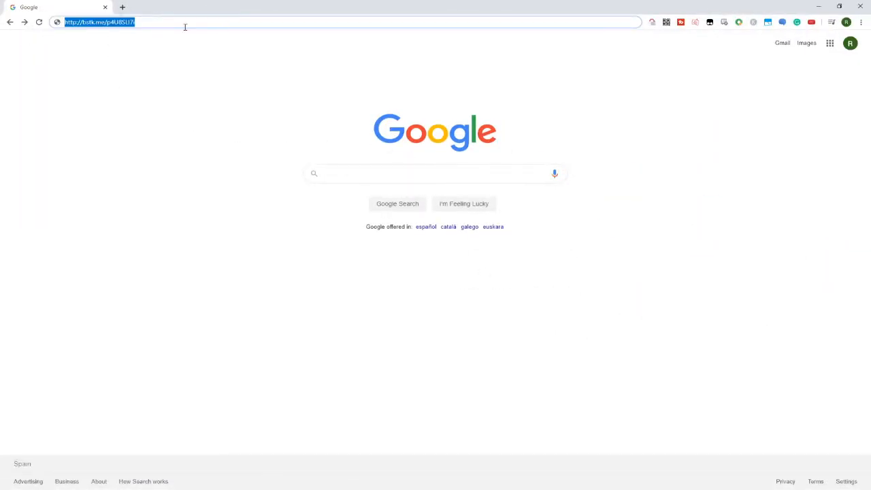
{"action": "key", "text": "Return"}
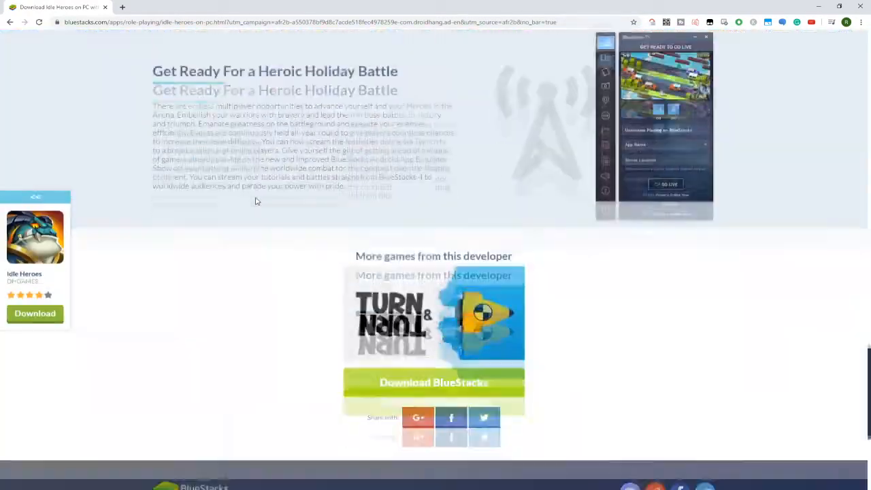
{"action": "scroll", "scroll_direction": "up", "scroll_amount": 3}
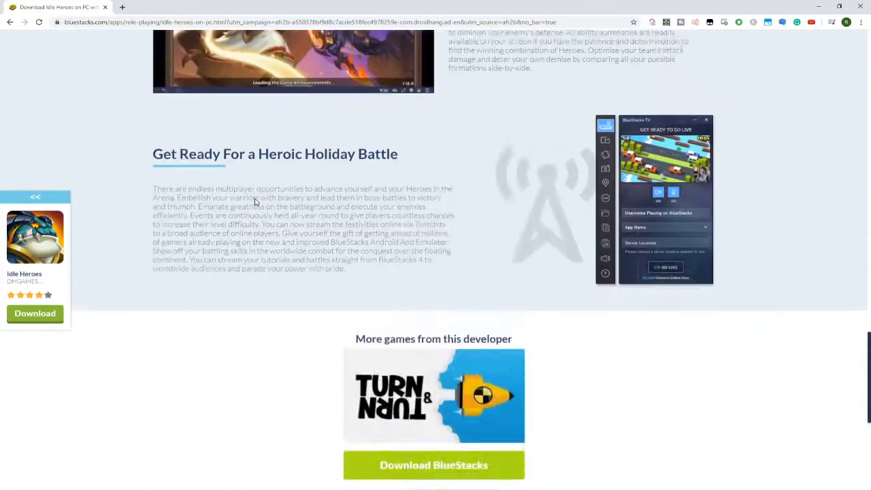
{"action": "scroll", "scroll_direction": "up", "scroll_amount": 3}
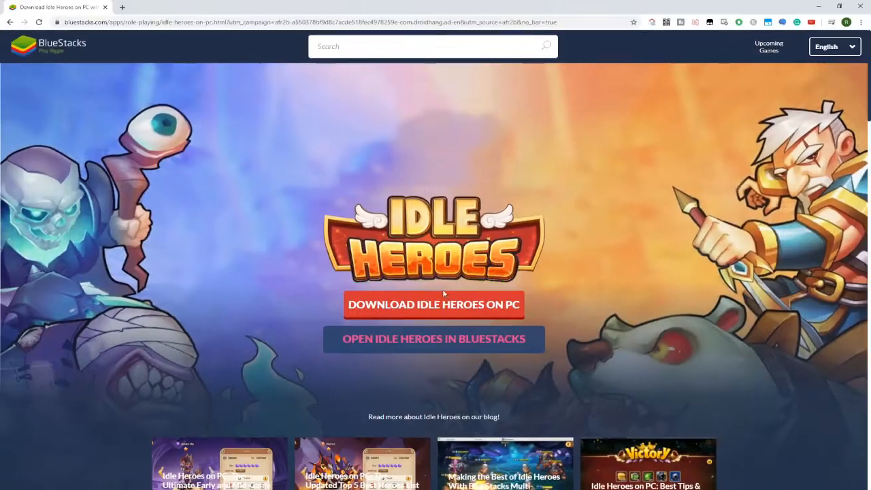
Download Idle Heroes on PC and run the BlueStacks installer with Install now.
{"action": "left_click", "coordinate": [433, 304]}
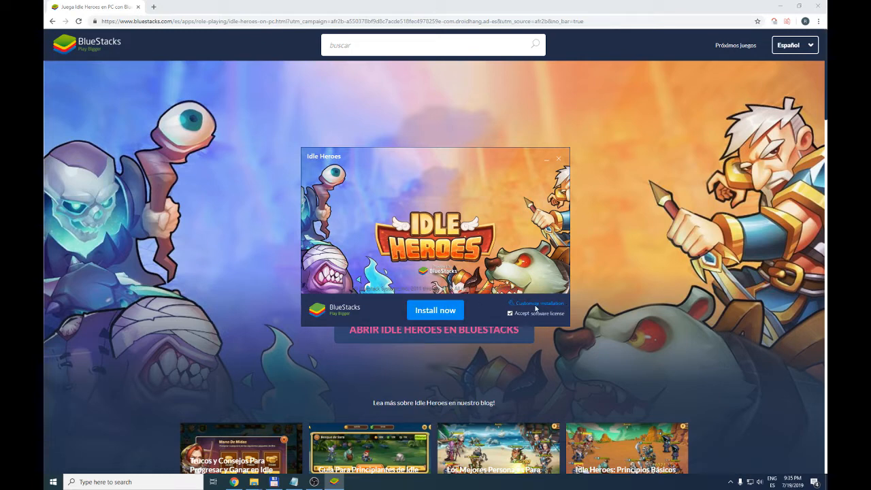
{"action": "left_click", "coordinate": [538, 303]}
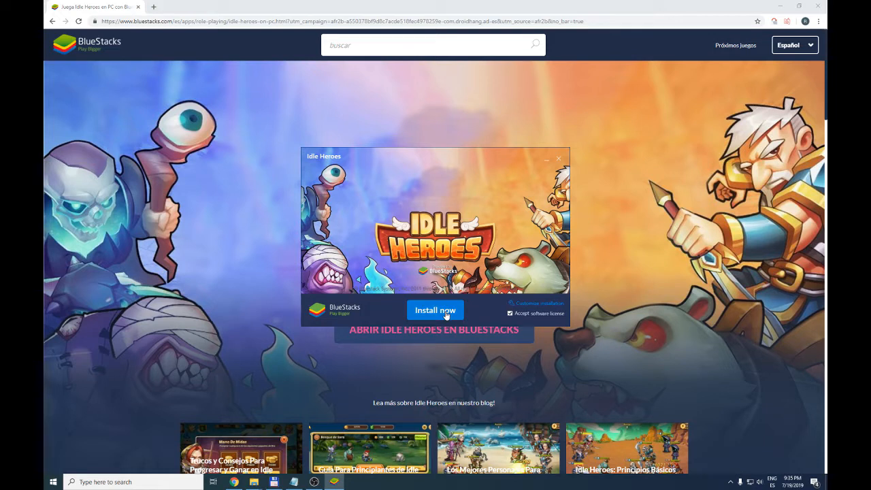
{"action": "left_click", "coordinate": [434, 309]}
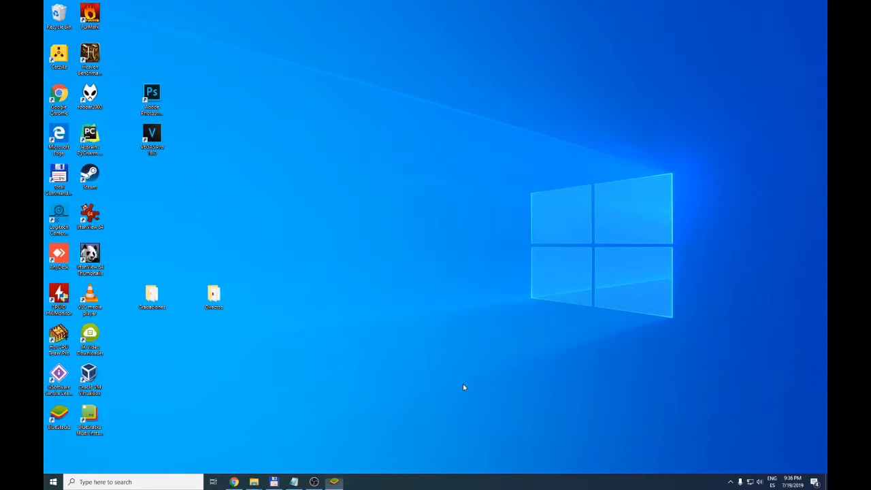
Launch BlueStacks from the desktop shortcut and choose Sign in on the Google Play prompt.
{"action": "double_click", "coordinate": [58, 416]}
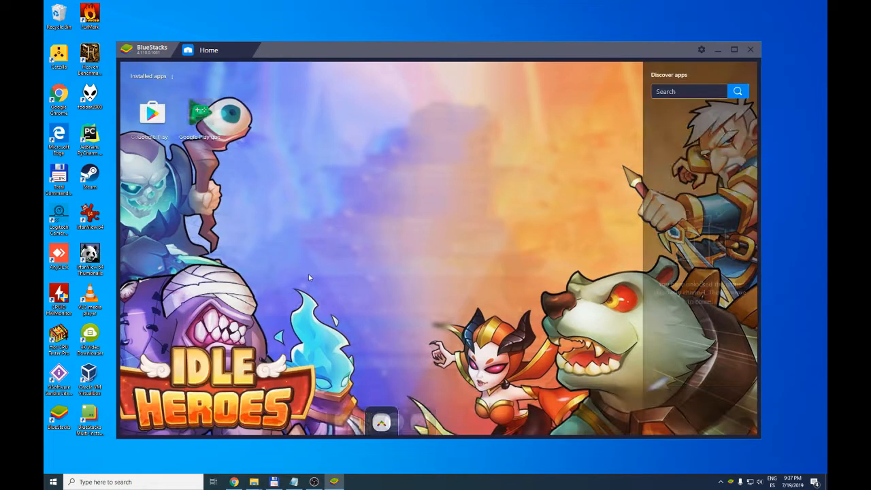
{"action": "left_click", "coordinate": [153, 112]}
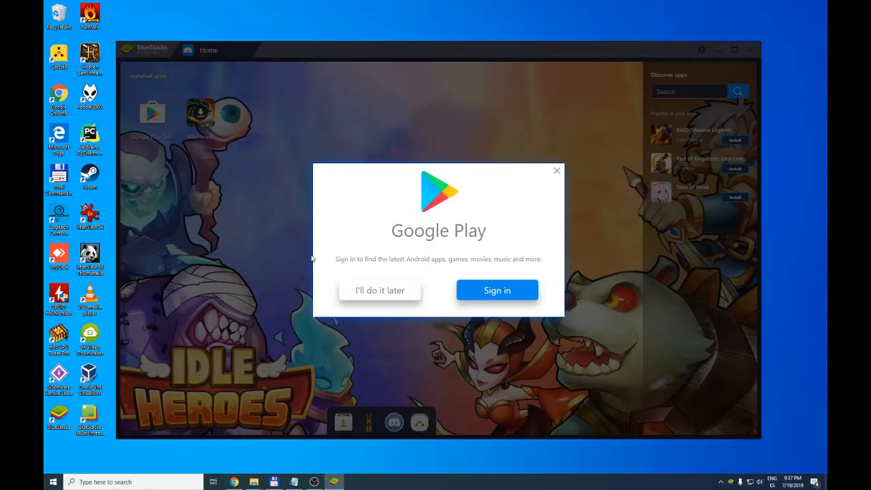
{"action": "mouse_move", "coordinate": [414, 226]}
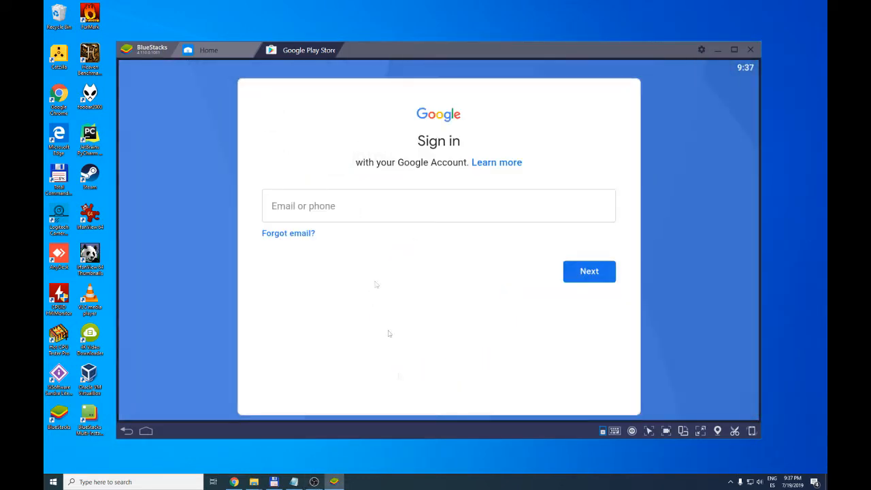
{"action": "mouse_move", "coordinate": [442, 391]}
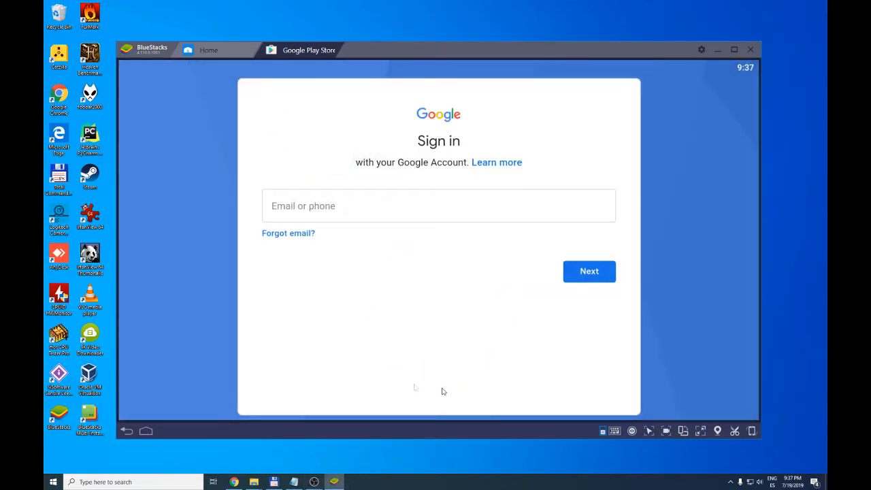
{"action": "mouse_move", "coordinate": [410, 386]}
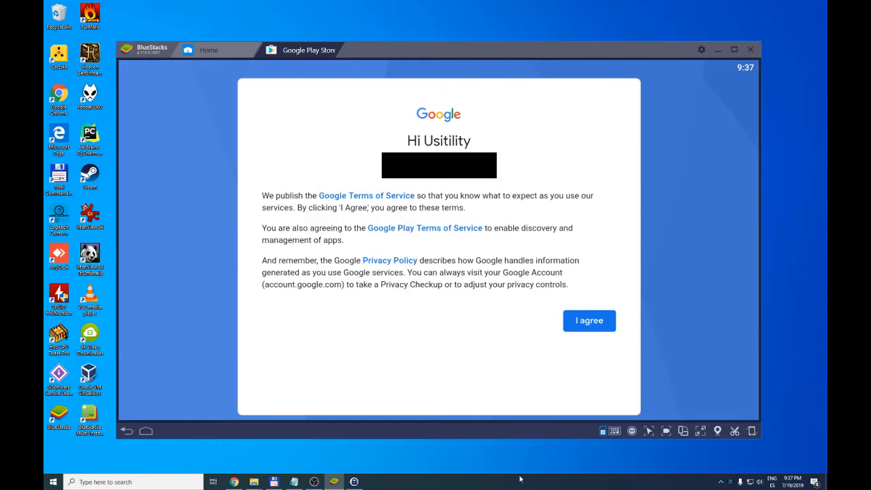
{"action": "mouse_move", "coordinate": [551, 270]}
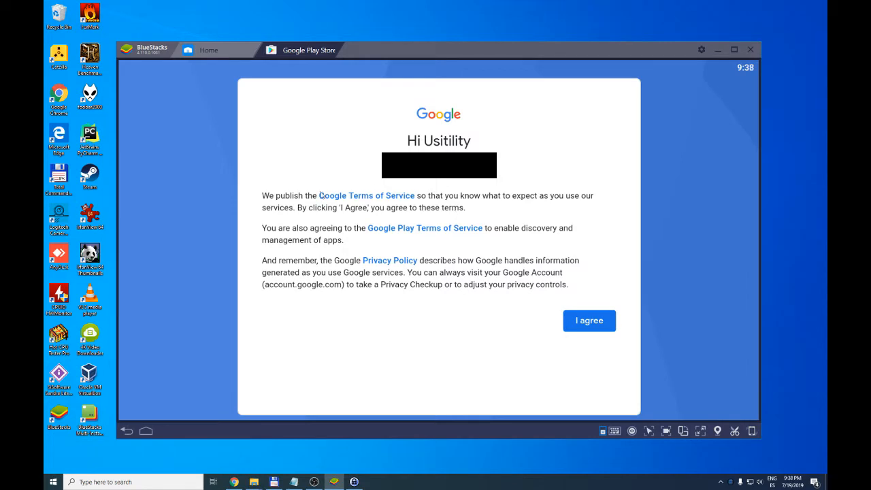
Agree to the Google terms and switch off Back up to Google Drive.
{"action": "left_click", "coordinate": [589, 320]}
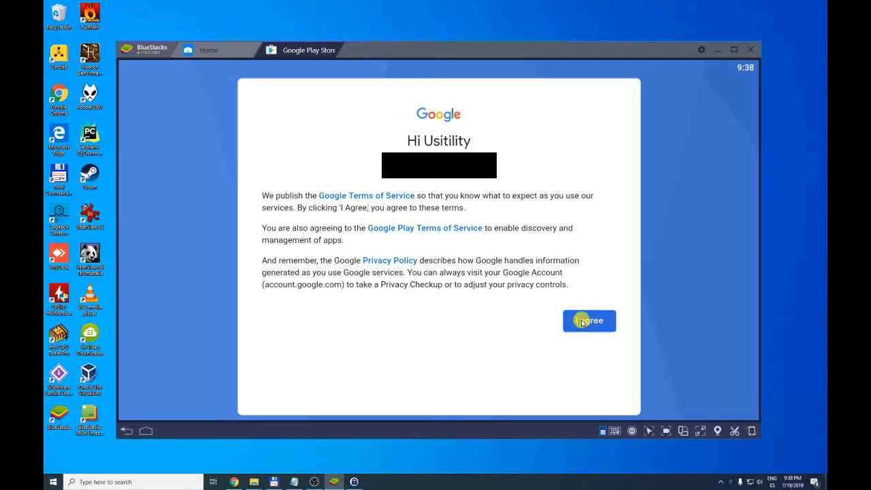
{"action": "left_click", "coordinate": [589, 320]}
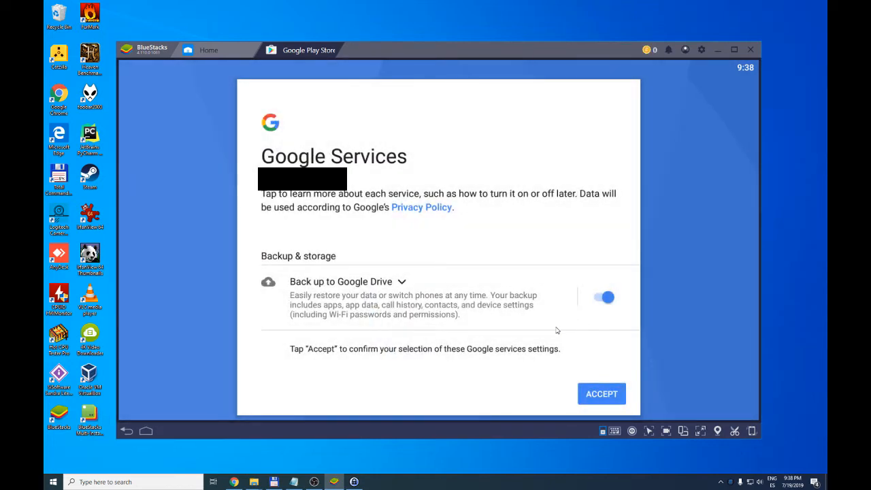
{"action": "mouse_move", "coordinate": [296, 287]}
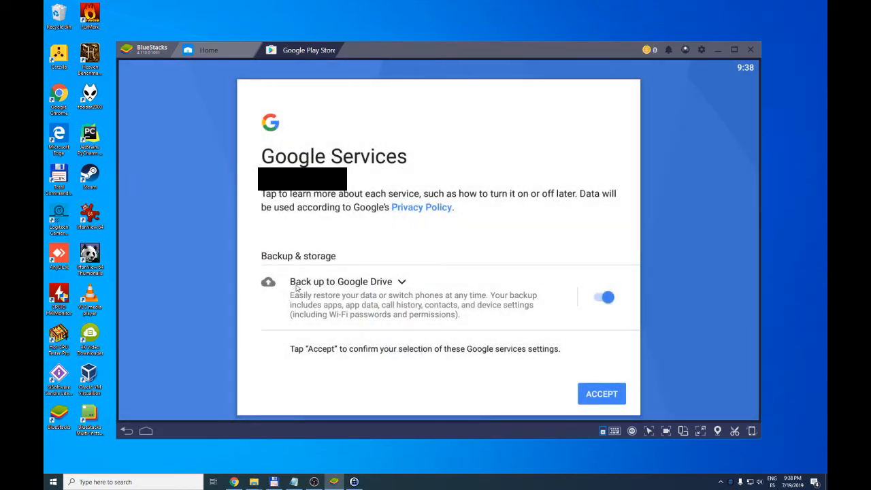
{"action": "mouse_move", "coordinate": [432, 311]}
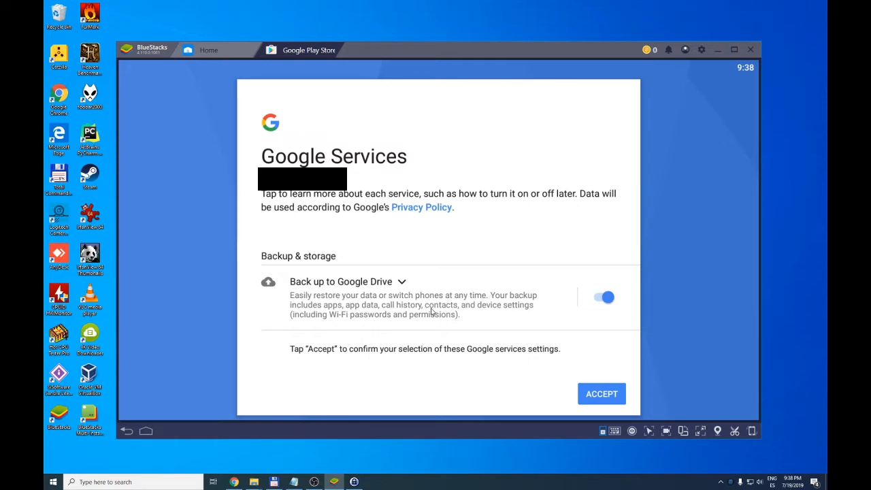
{"action": "mouse_move", "coordinate": [534, 215]}
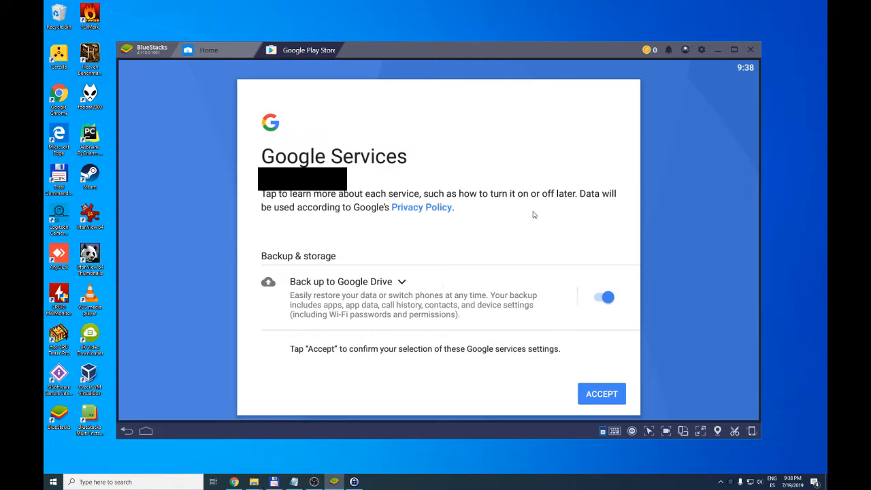
{"action": "mouse_move", "coordinate": [362, 284]}
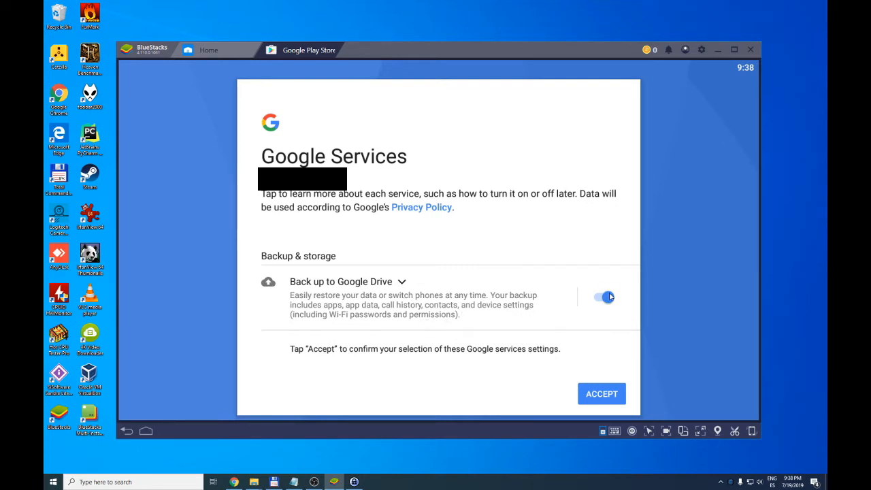
{"action": "left_click", "coordinate": [600, 297]}
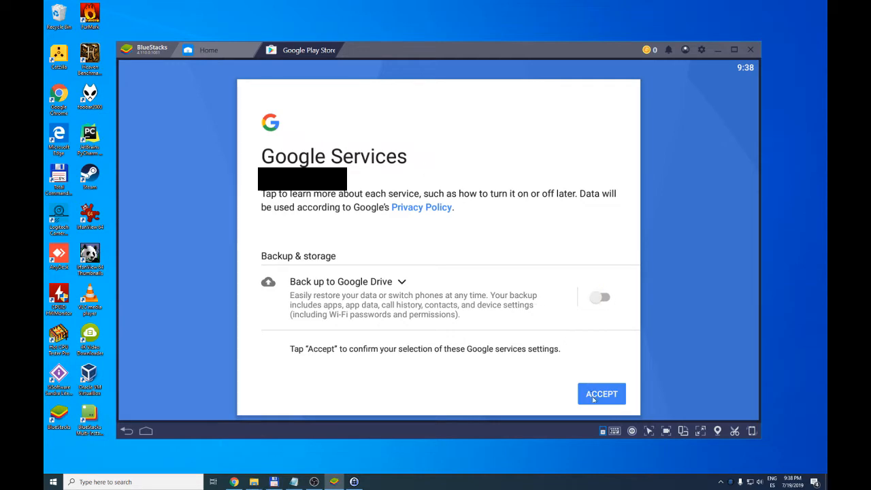
Dismiss the browser suggestion, open the Idle Heroes store page and press Install.
{"action": "left_click", "coordinate": [600, 394]}
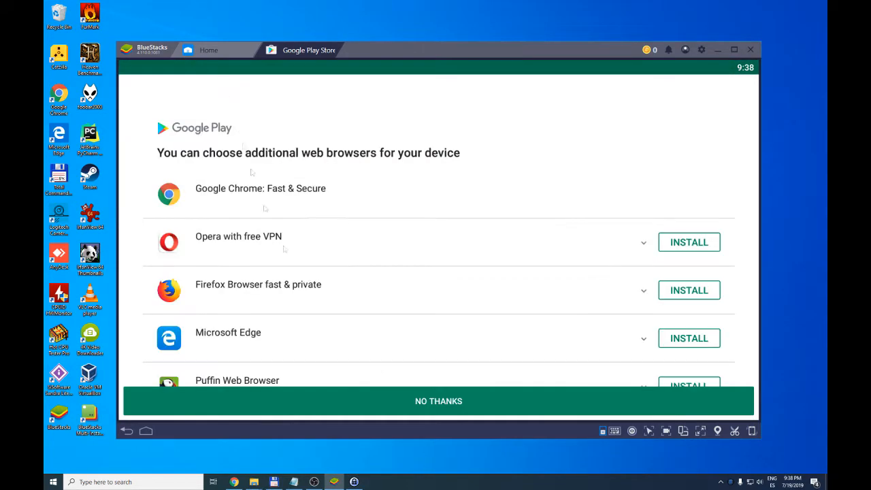
{"action": "left_click", "coordinate": [438, 401]}
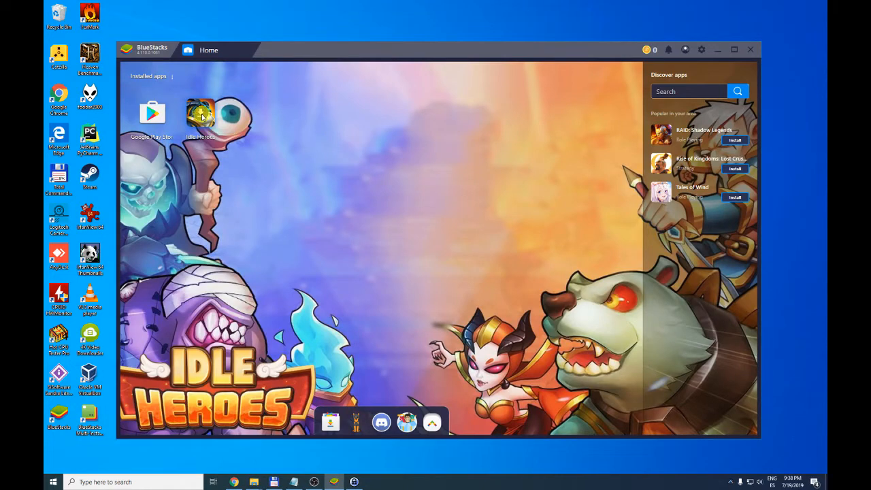
{"action": "double_click", "coordinate": [200, 113]}
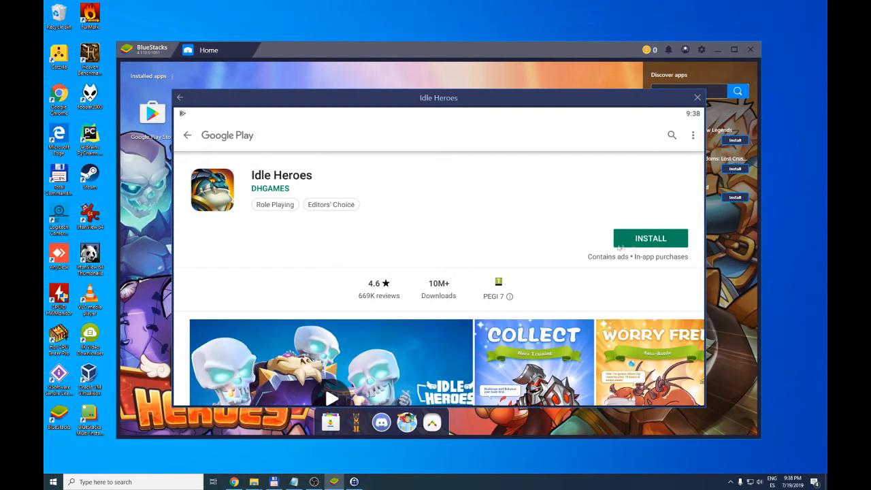
{"action": "left_click", "coordinate": [649, 238]}
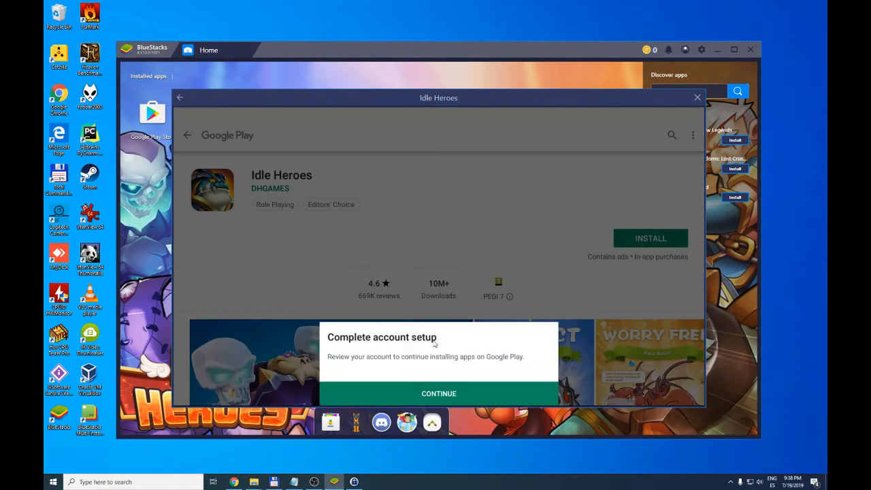
Skip adding a payment option, then restart the Idle Heroes install and continue.
{"action": "left_click", "coordinate": [438, 393]}
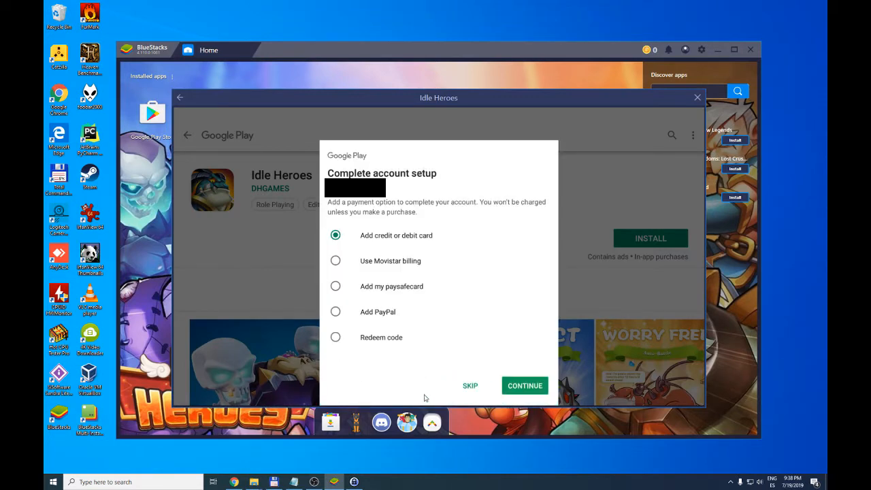
{"action": "mouse_move", "coordinate": [393, 198]}
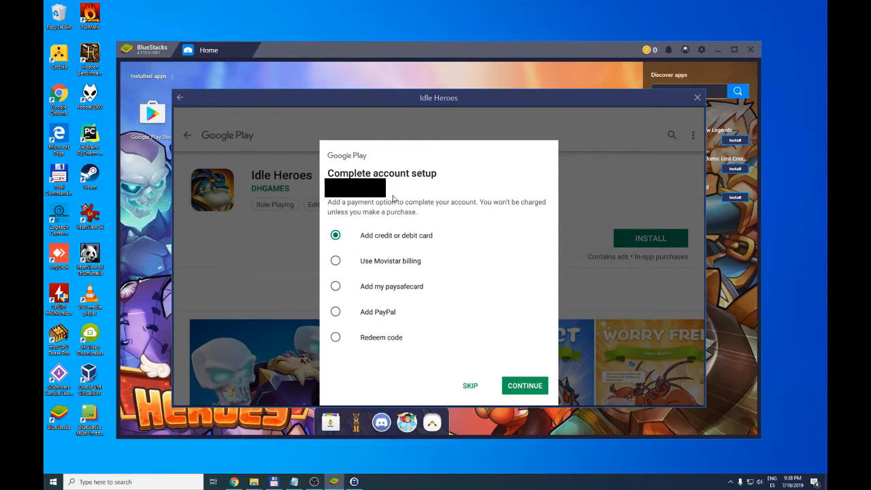
{"action": "left_click", "coordinate": [470, 385]}
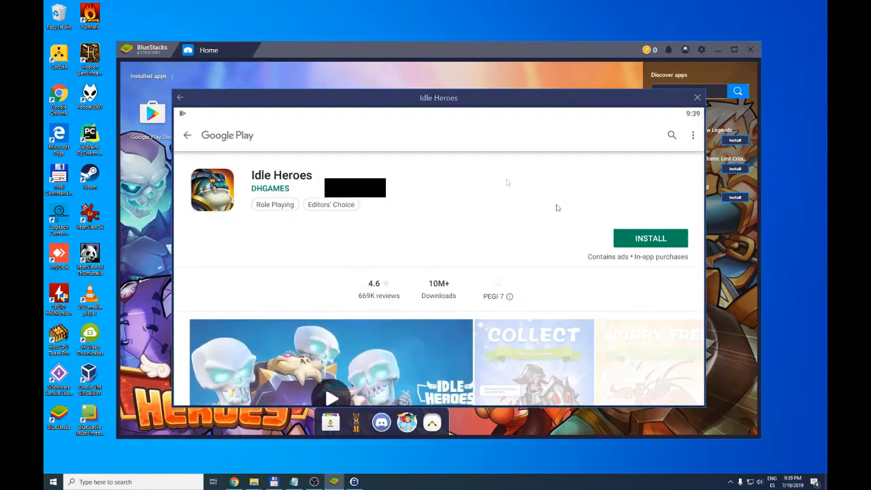
{"action": "left_click", "coordinate": [650, 238]}
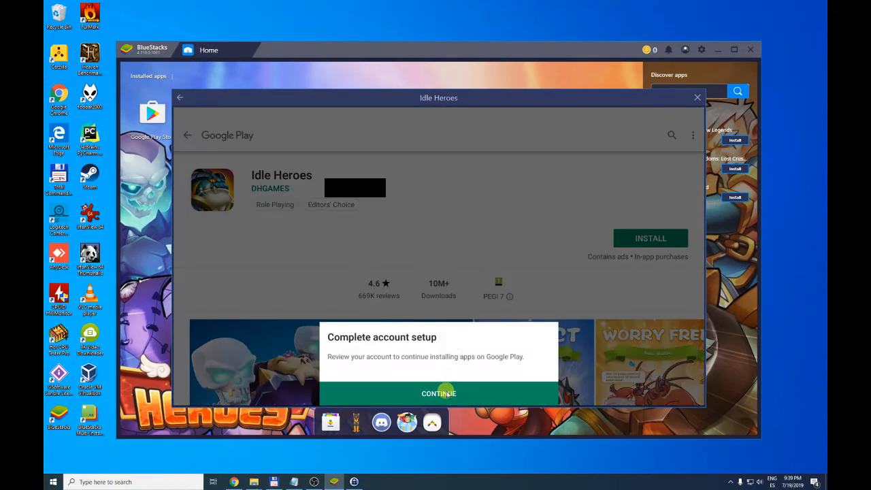
{"action": "left_click", "coordinate": [438, 394]}
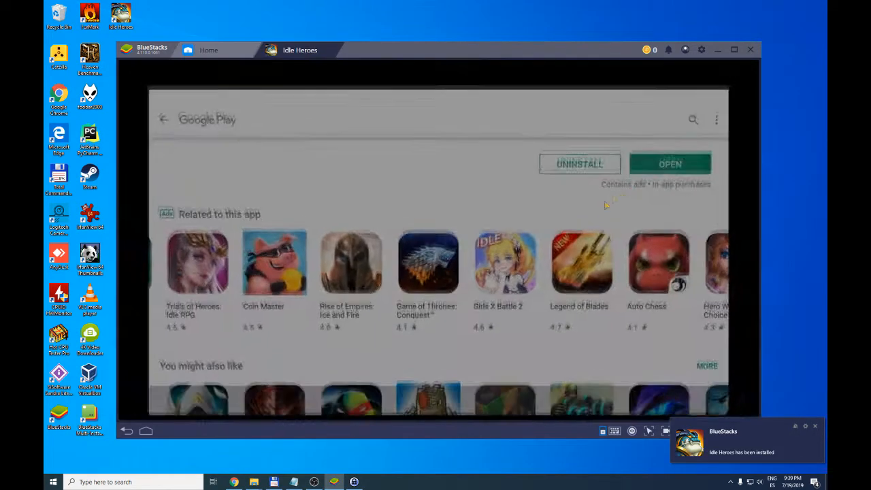
Launch Idle Heroes from its Play Store page and close the server merging notice.
{"action": "left_click", "coordinate": [669, 163]}
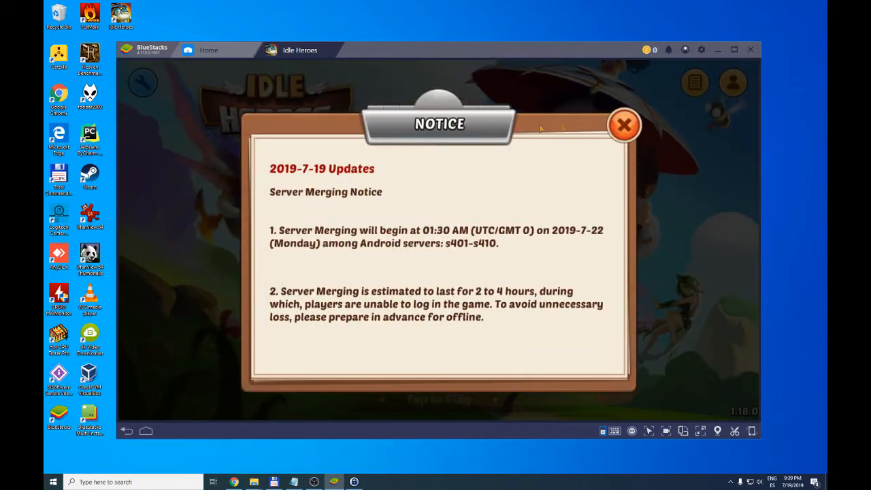
{"action": "left_click", "coordinate": [623, 125]}
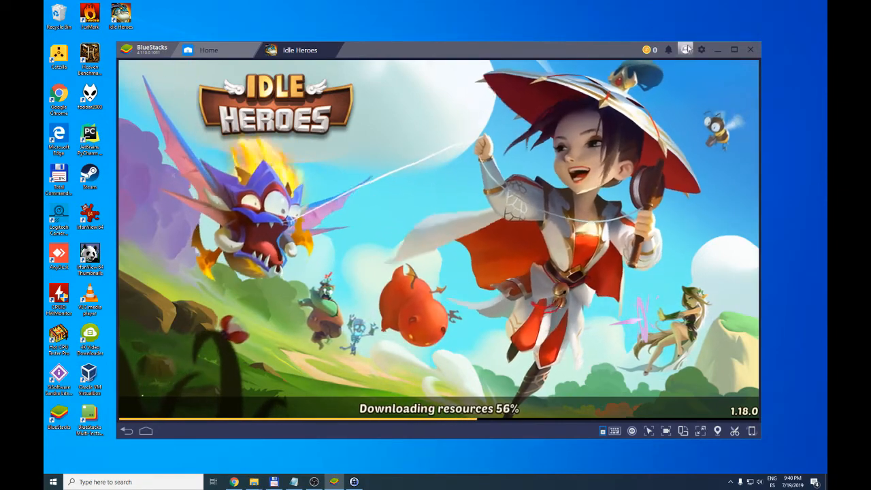
Set the BlueStacks interface language to español under Settings > Preferences.
{"action": "left_click", "coordinate": [701, 49]}
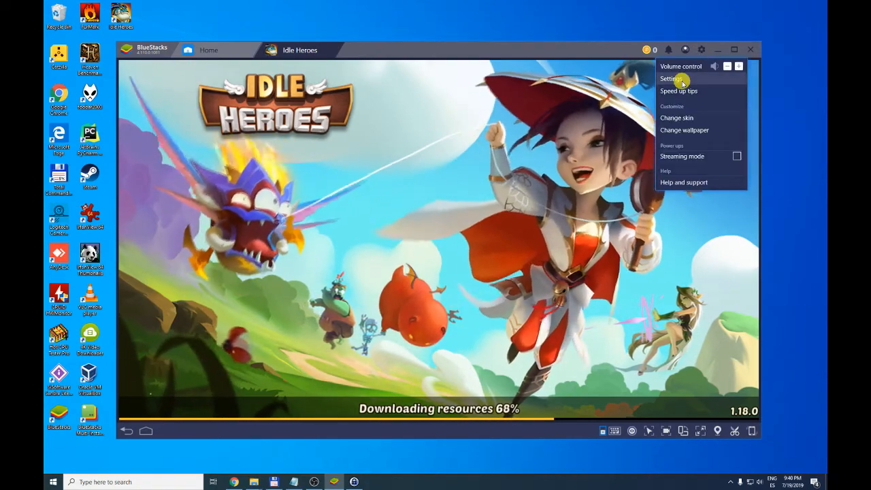
{"action": "left_click", "coordinate": [672, 79]}
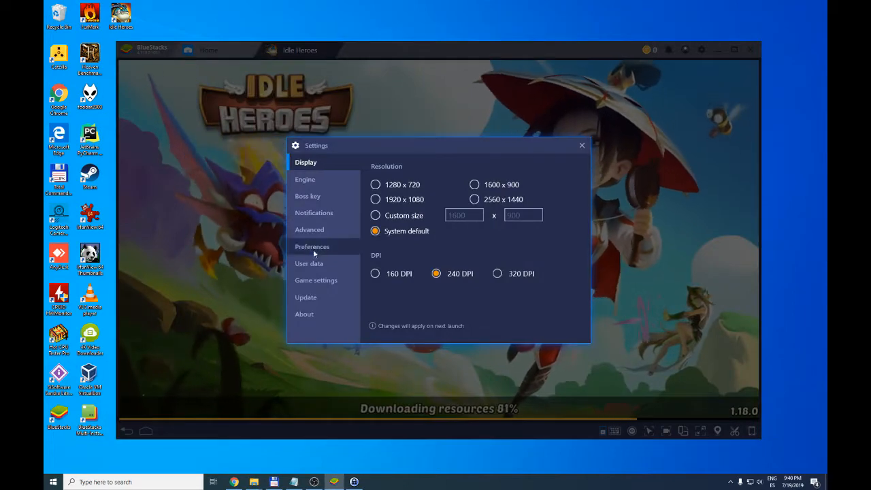
{"action": "left_click", "coordinate": [312, 247]}
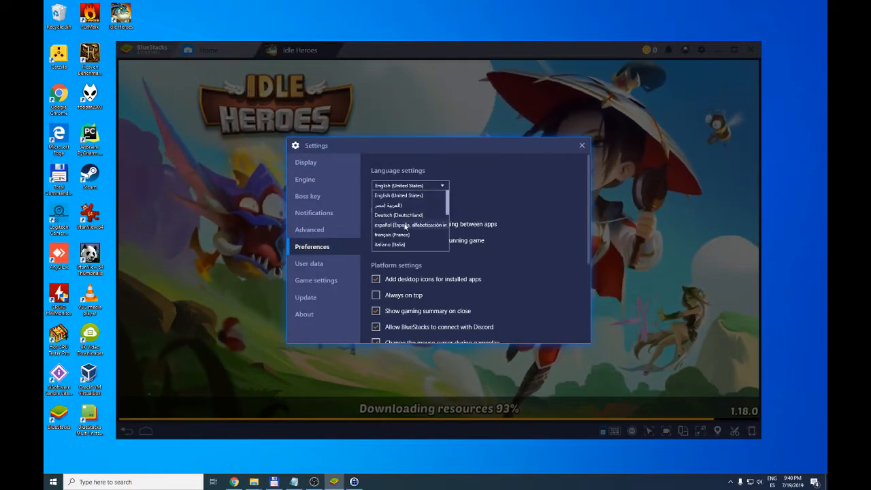
{"action": "left_click", "coordinate": [581, 145]}
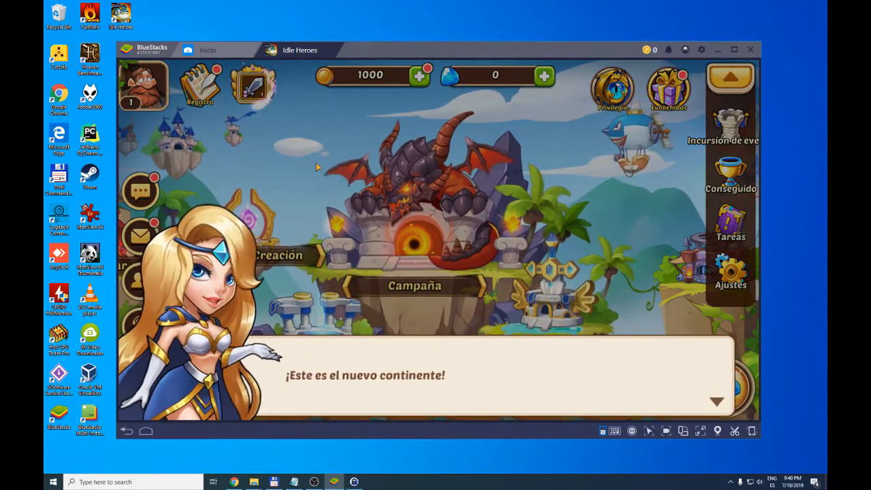
{"action": "mouse_move", "coordinate": [614, 430]}
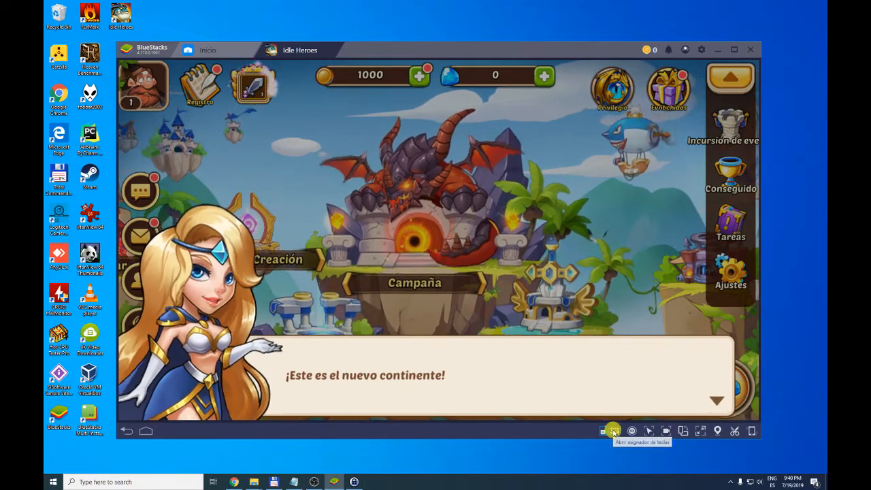
{"action": "left_click", "coordinate": [613, 430]}
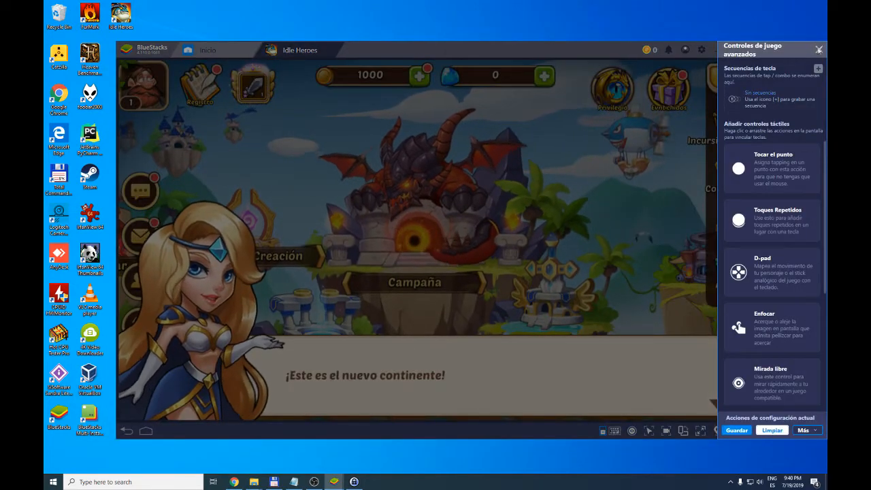
{"action": "left_click", "coordinate": [818, 50]}
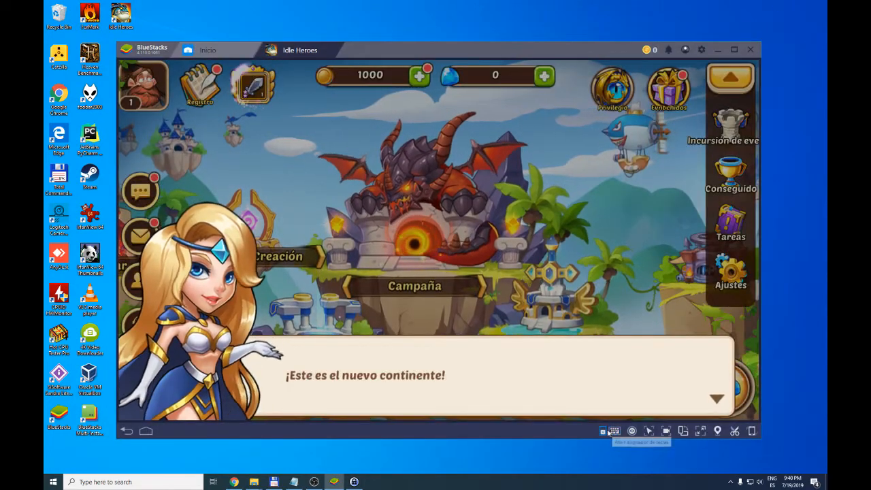
{"action": "left_click", "coordinate": [612, 430]}
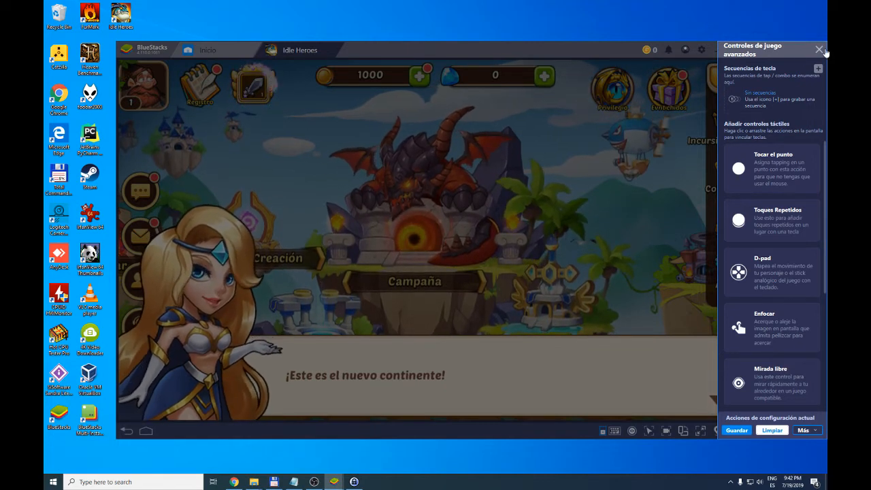
{"action": "left_click", "coordinate": [819, 49]}
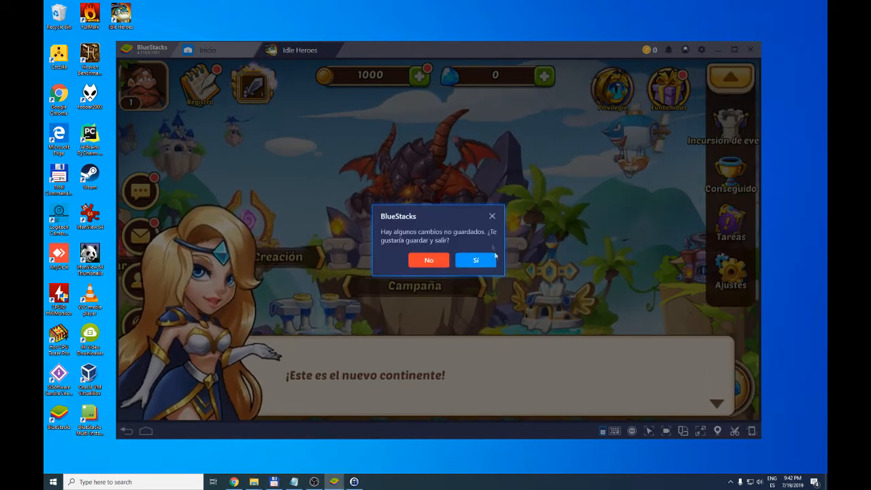
{"action": "left_click", "coordinate": [428, 260]}
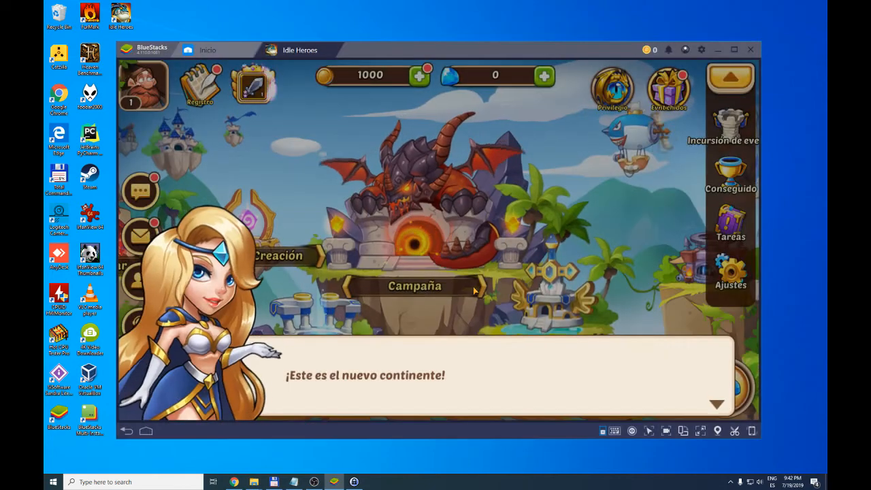